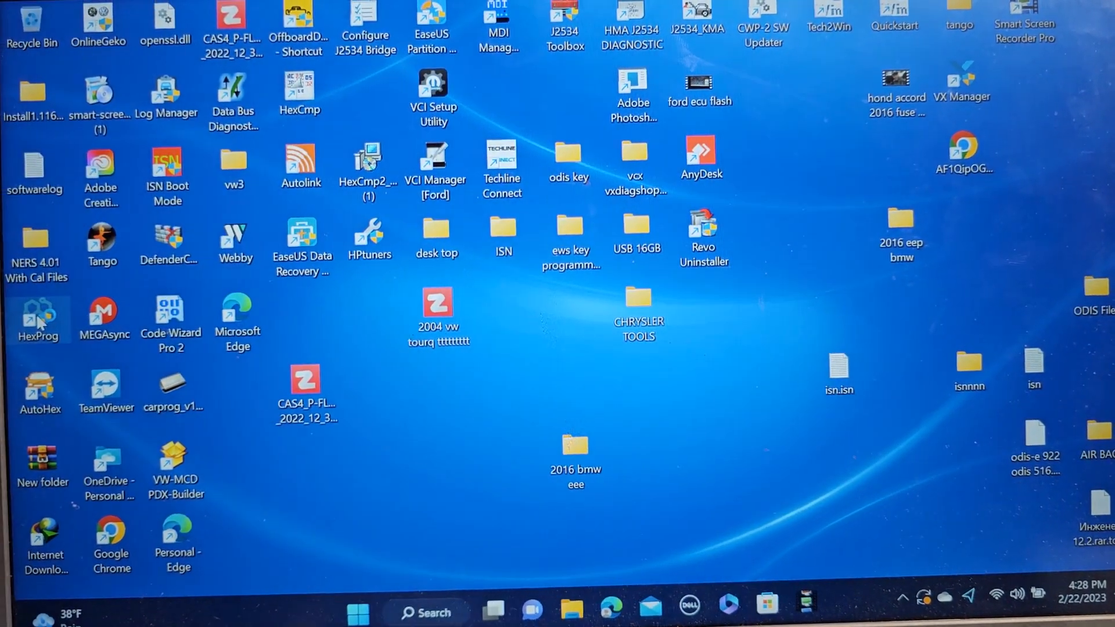
Step: Launch HexProg and select On Bench Programmer > BMW > FRM > FRM 2 E Series
double_click(40, 314)
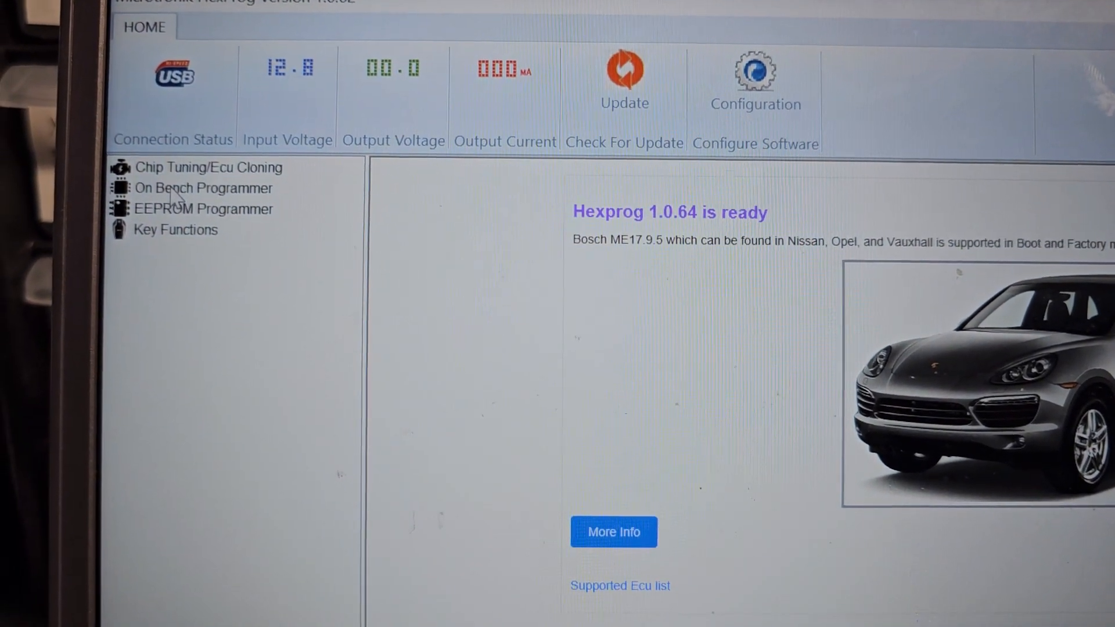
click(203, 188)
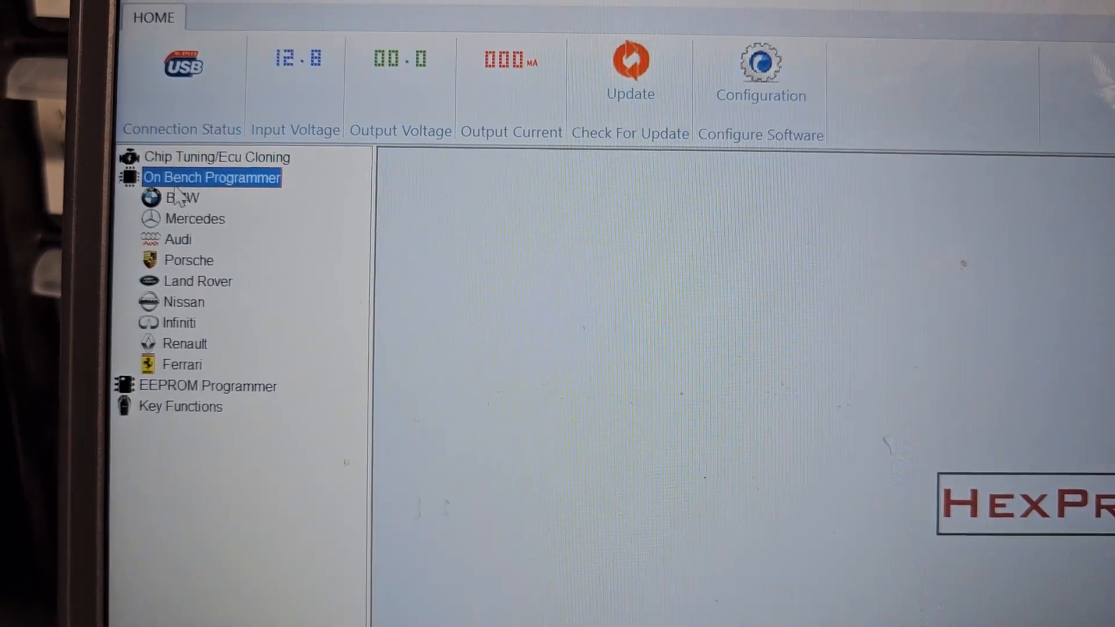
click(183, 198)
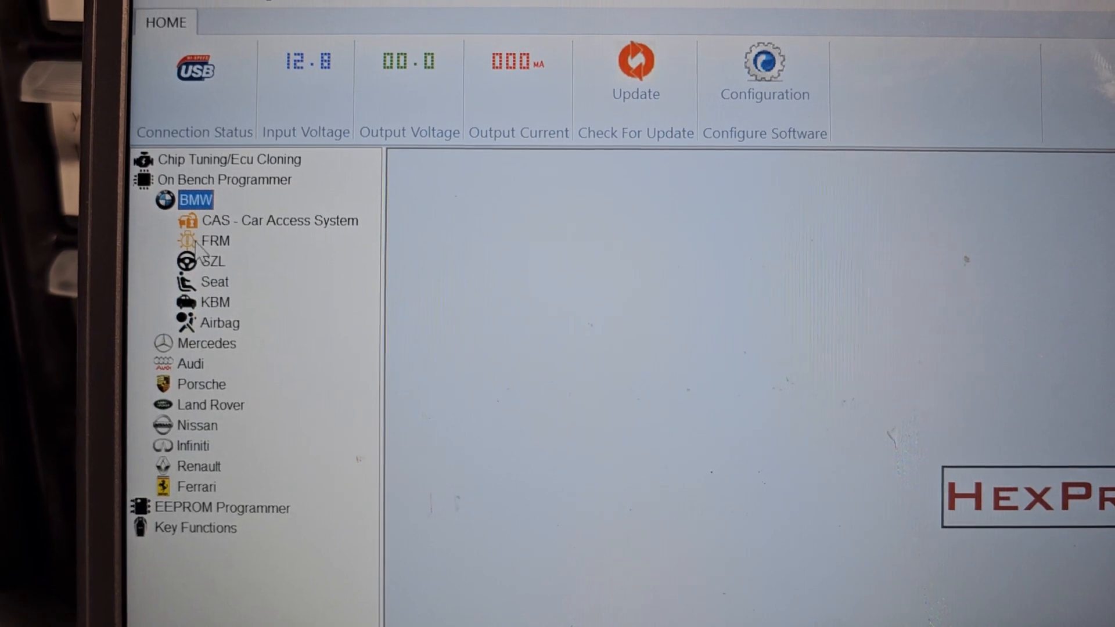
click(216, 240)
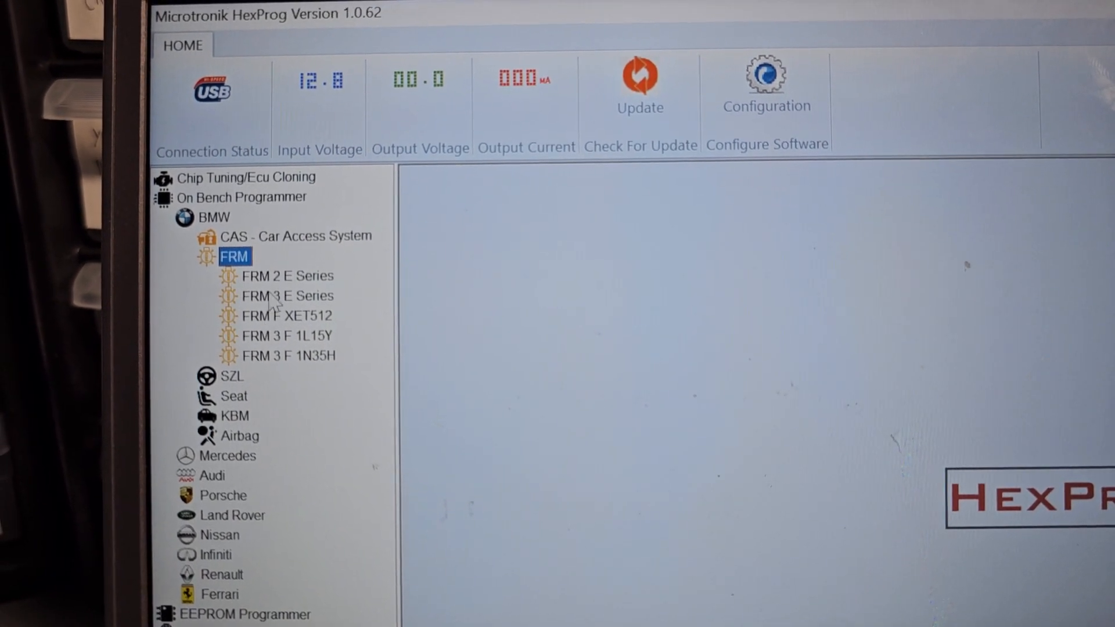
click(287, 276)
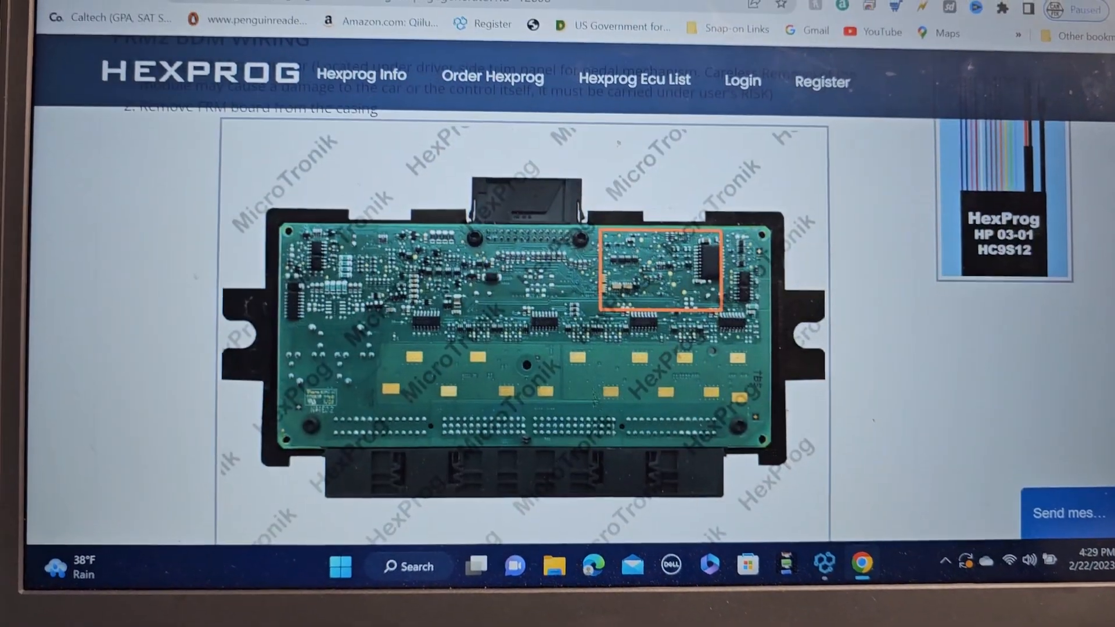
Step: Scroll through the FRM2 and FRM3 BDM wiring diagrams on hexprog.com
scroll(down, 3)
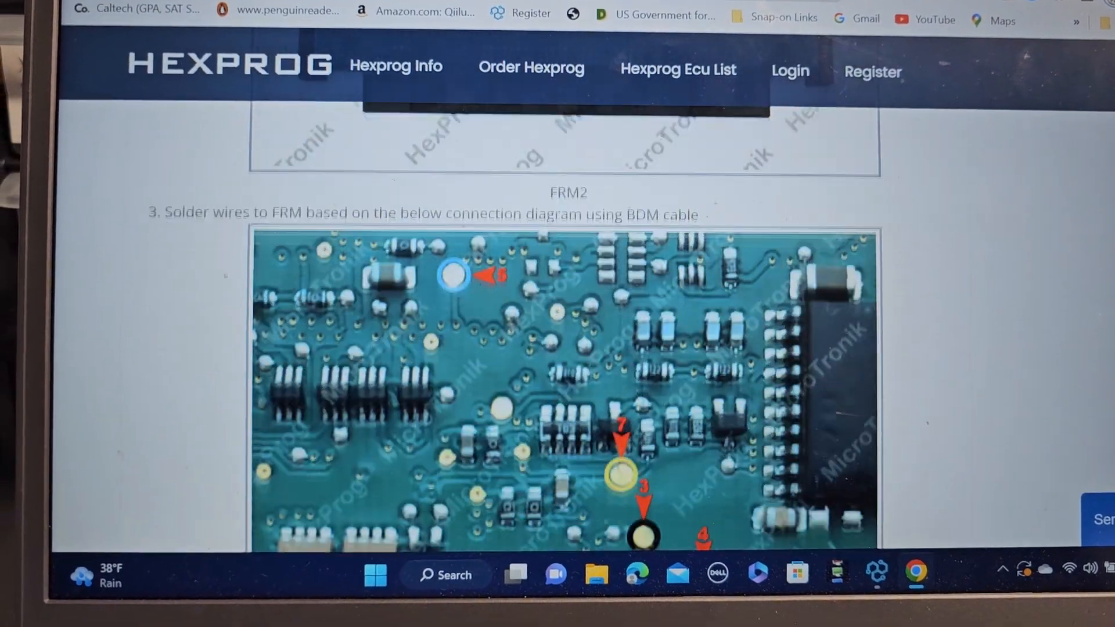
scroll(down, 3)
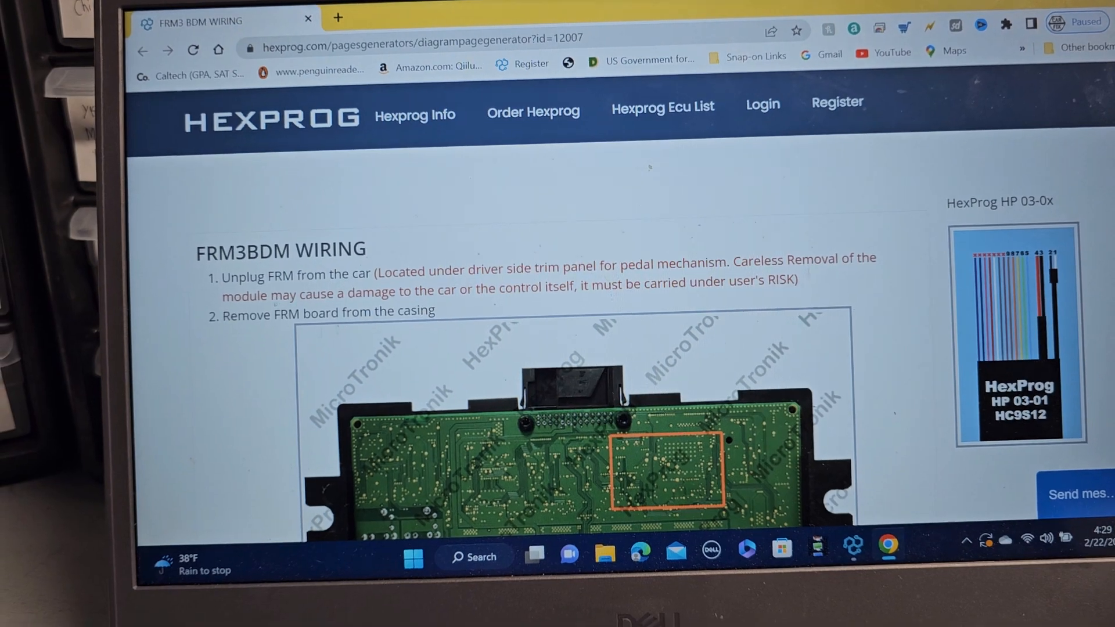
scroll(down, 3)
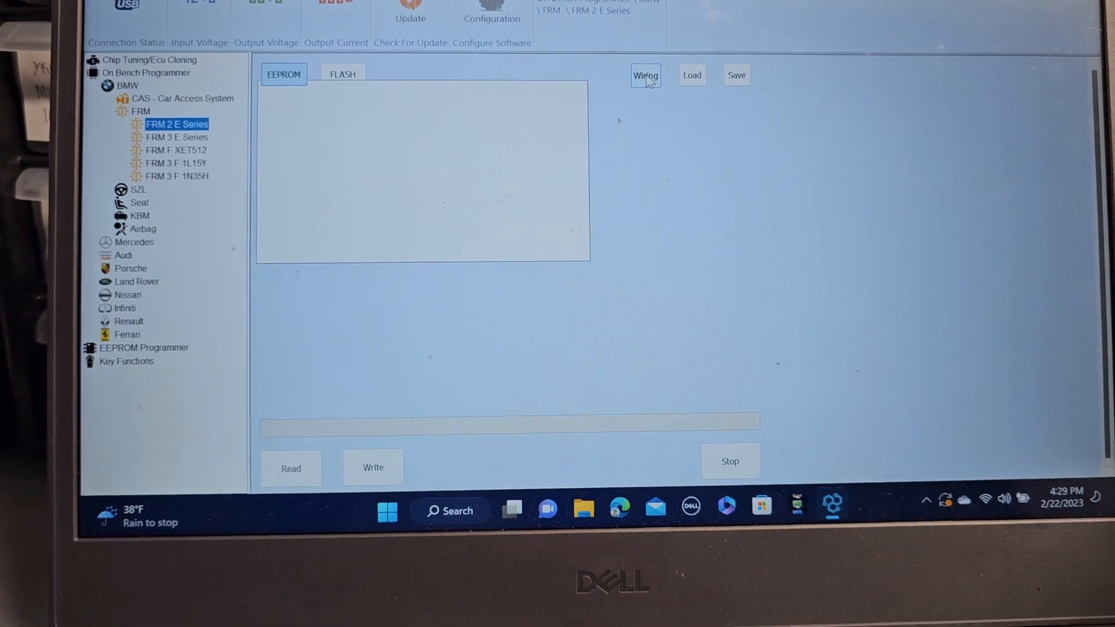
Step: Bring up the FRM2 BDM wiring guide from the FRM 2 E Series page
click(645, 75)
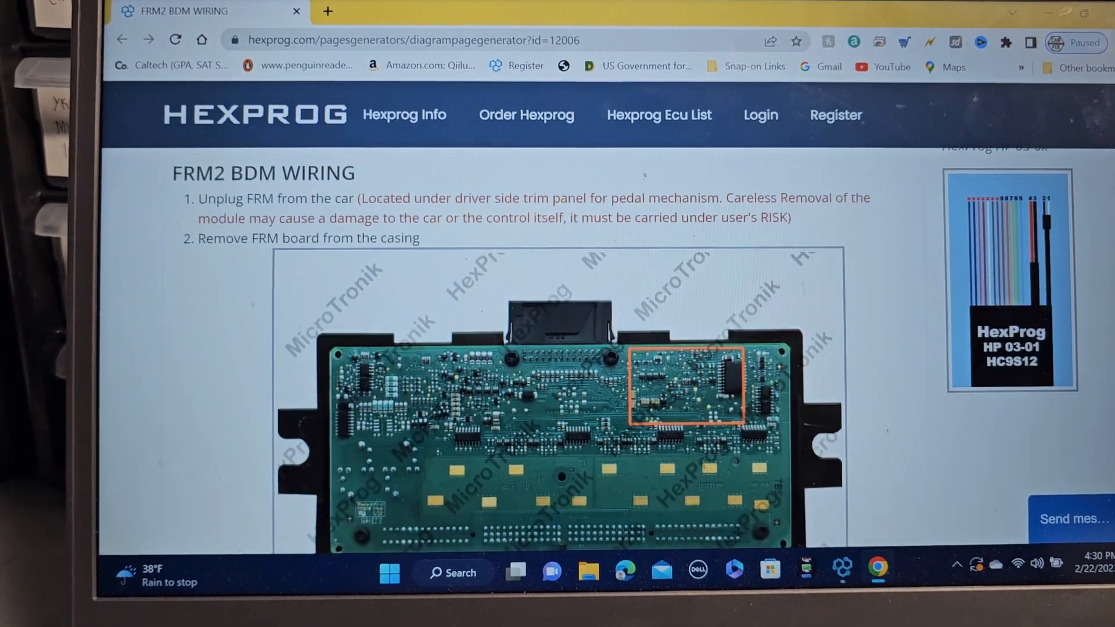
scroll(down, 3)
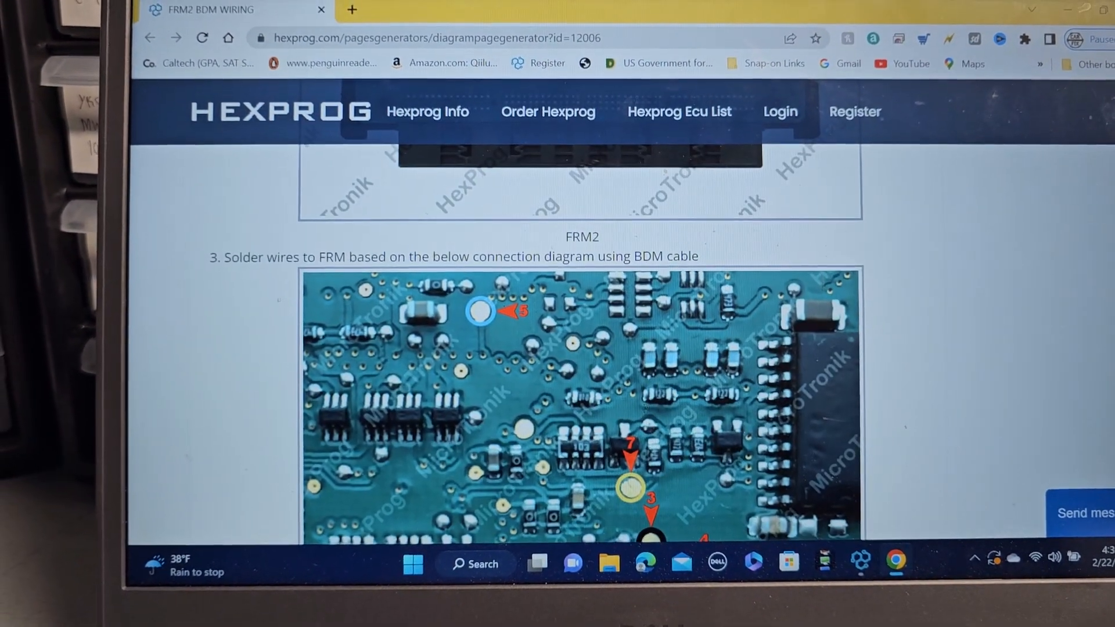
scroll(down, 3)
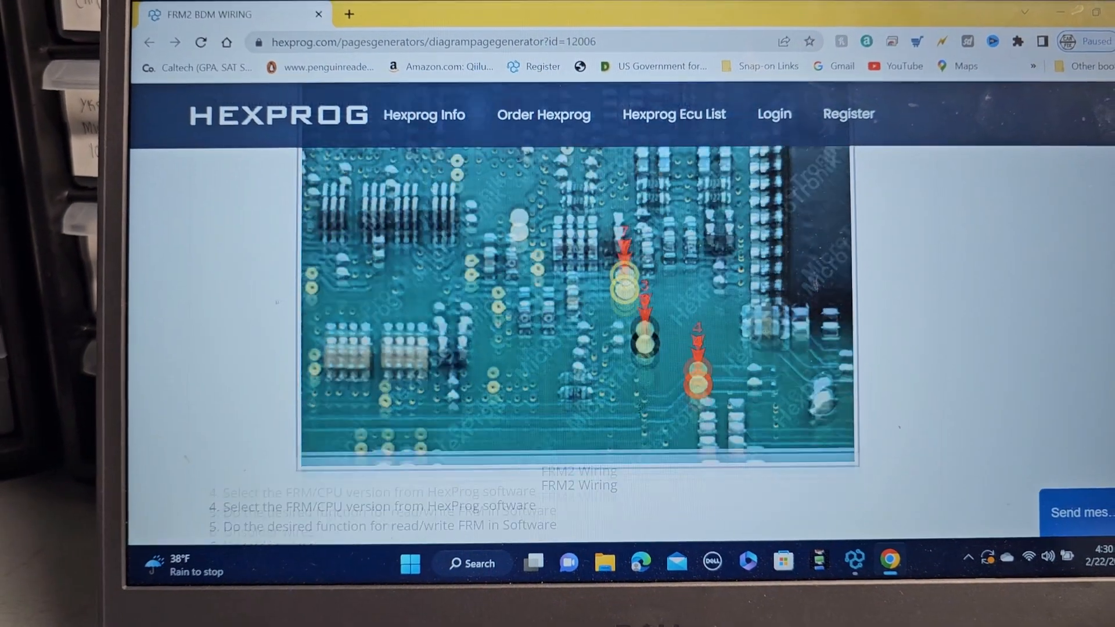
scroll(down, 3)
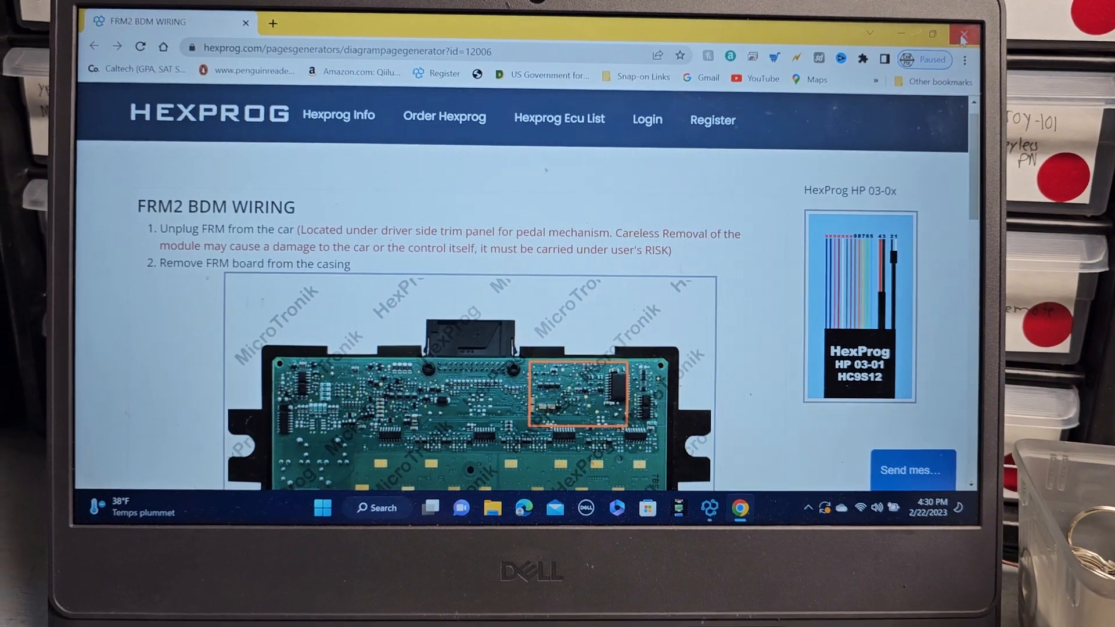
Step: Close the wiring guide and read the FRM 2 E Series flash to 100% completion
click(965, 33)
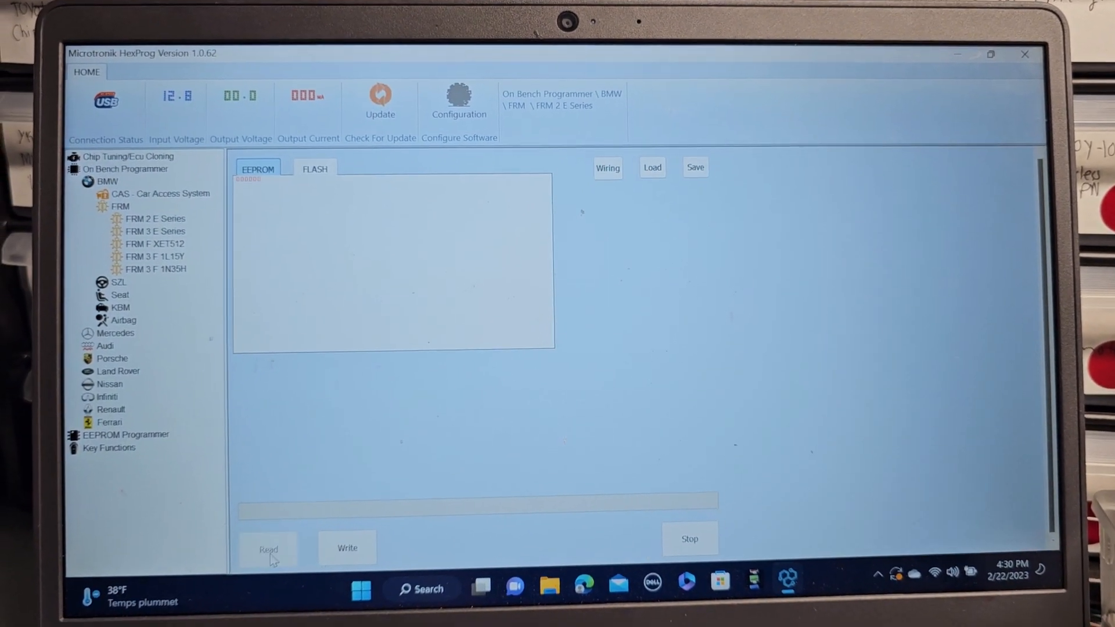
click(268, 549)
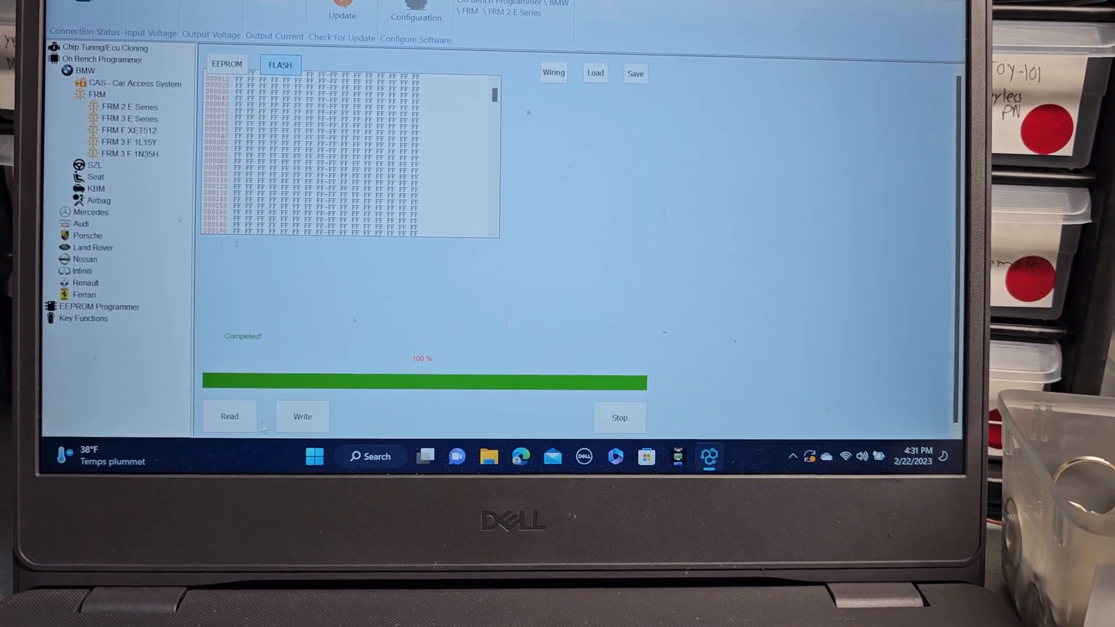
click(230, 416)
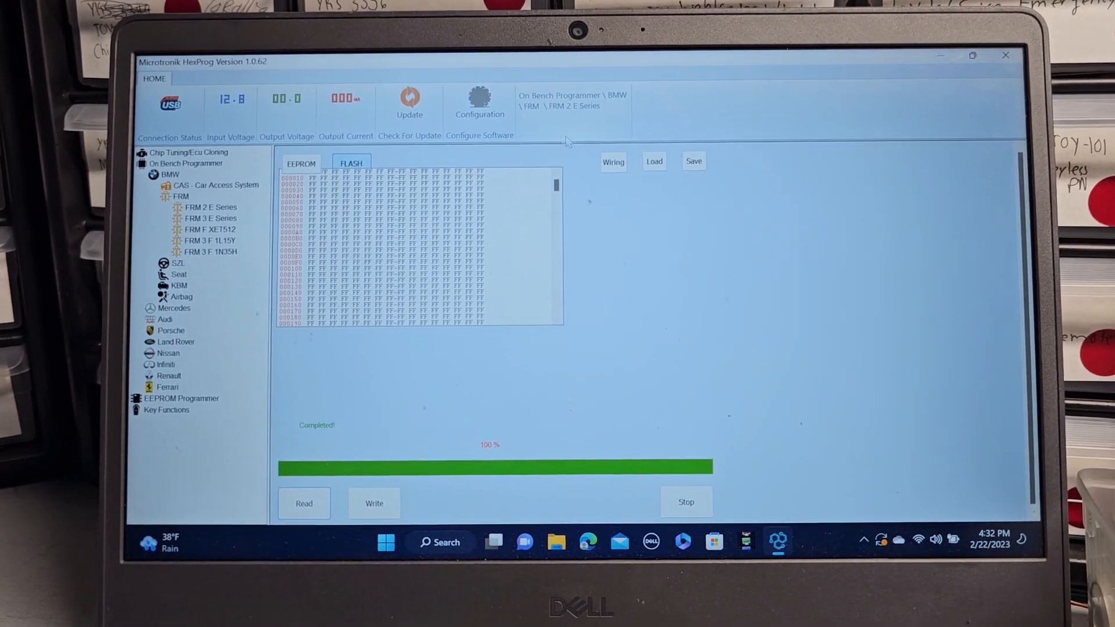
scroll(down, 3)
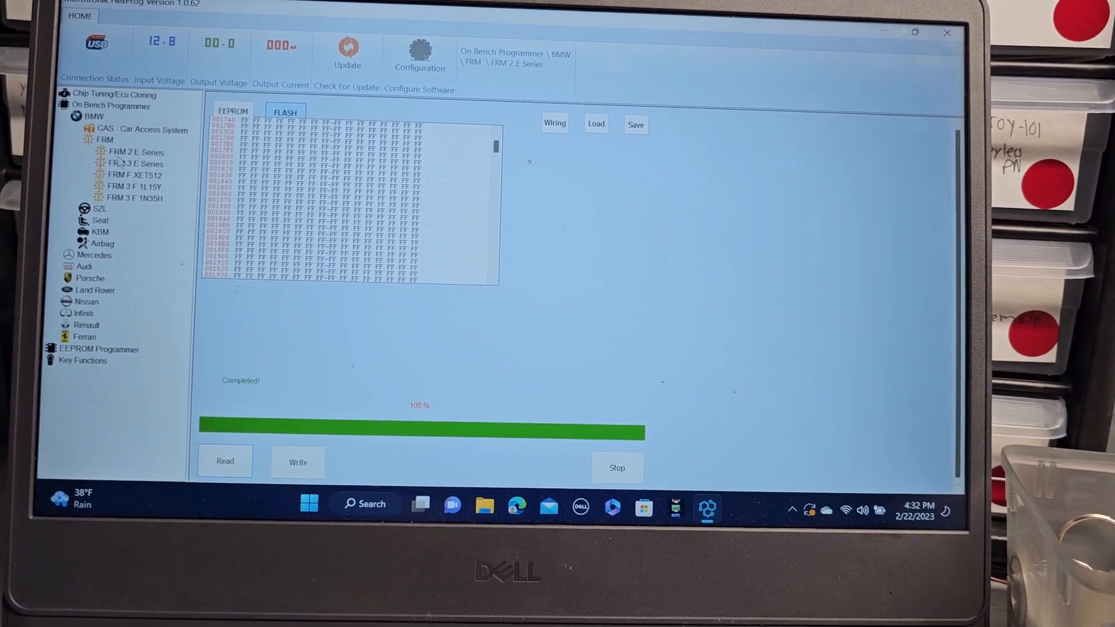
click(147, 164)
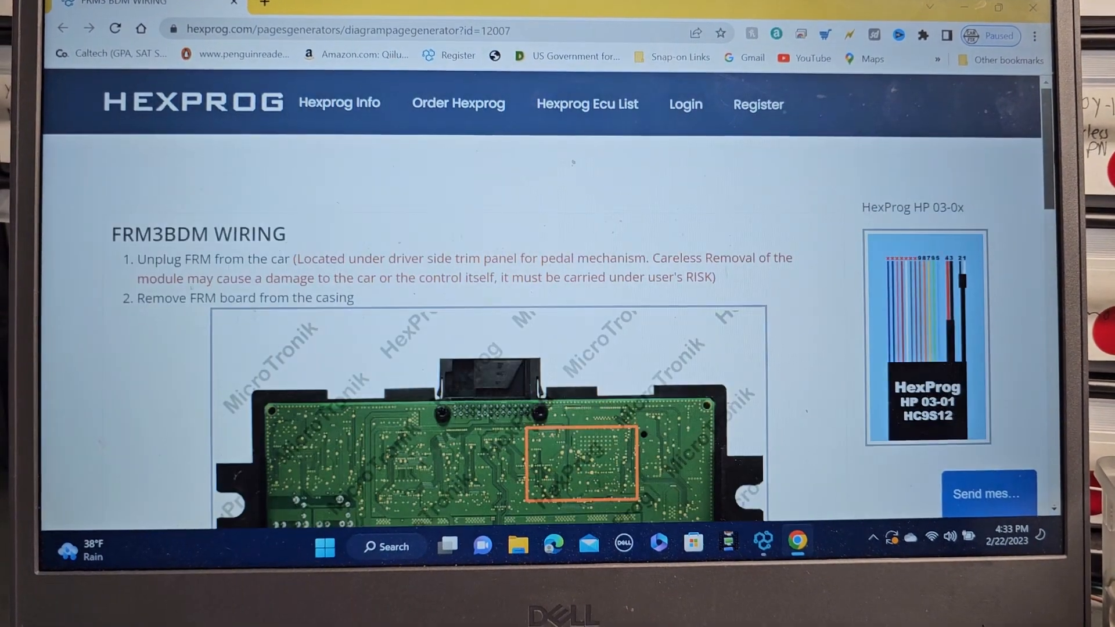
Step: Scroll down the FRM3 BDM wiring guide to the board-removal steps
scroll(down, 3)
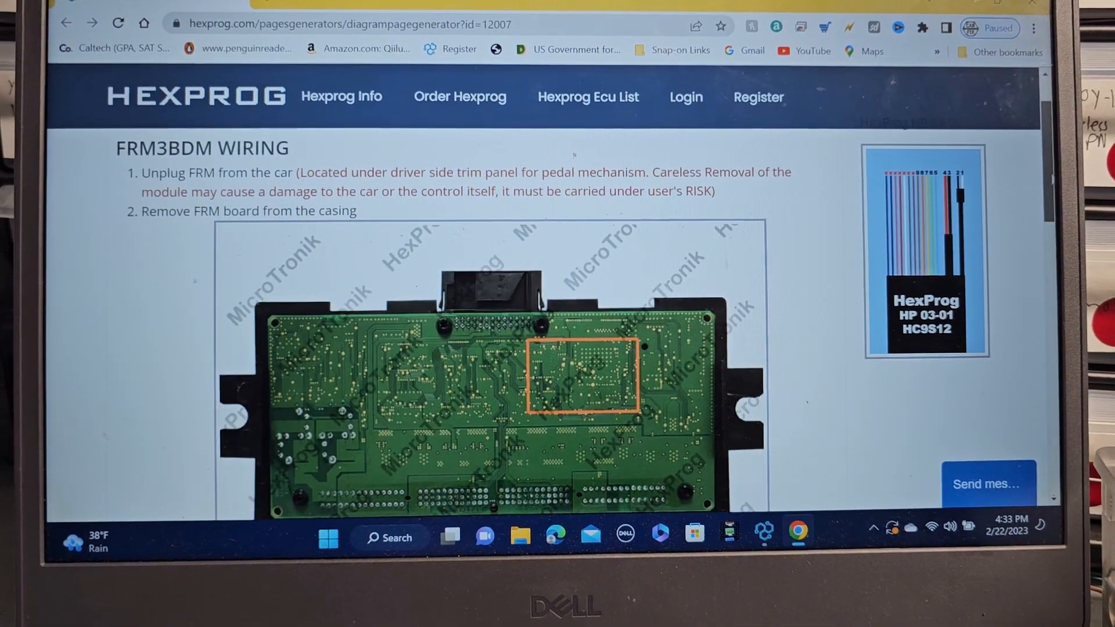
Step: Scroll the FRM2 BDM wiring page down to its closing note about FLASH/OBD communication
scroll(down, 3)
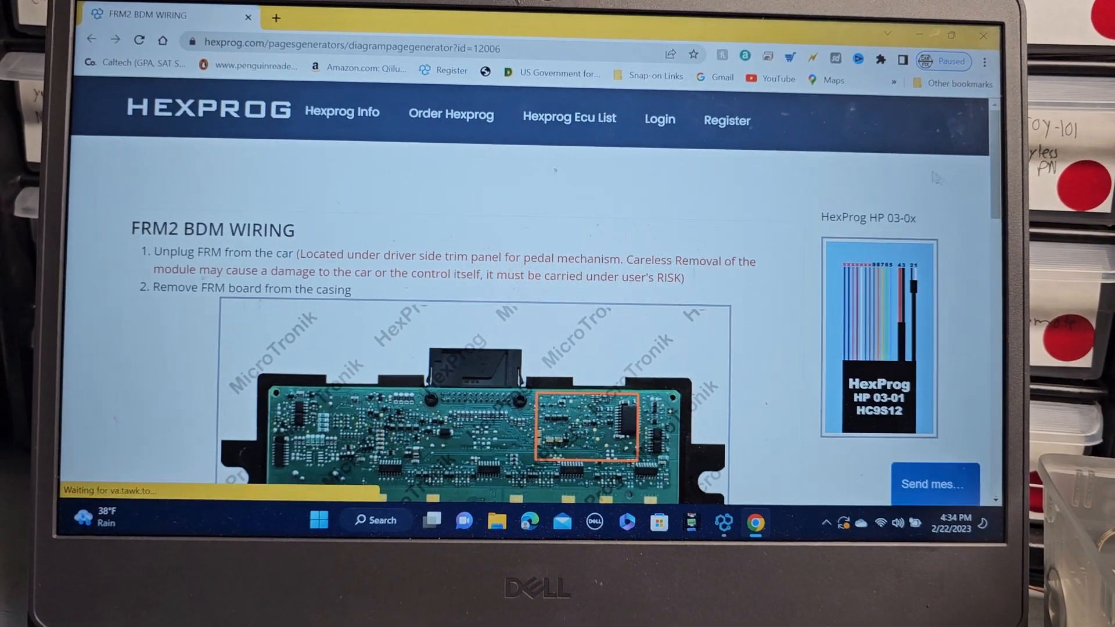
scroll(down, 3)
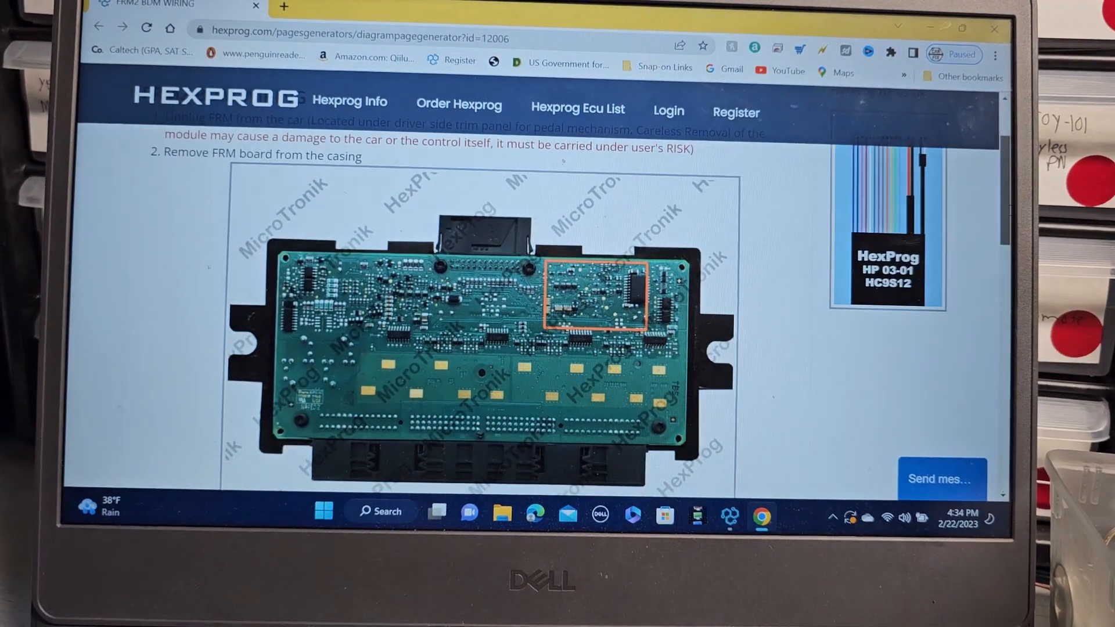
scroll(down, 3)
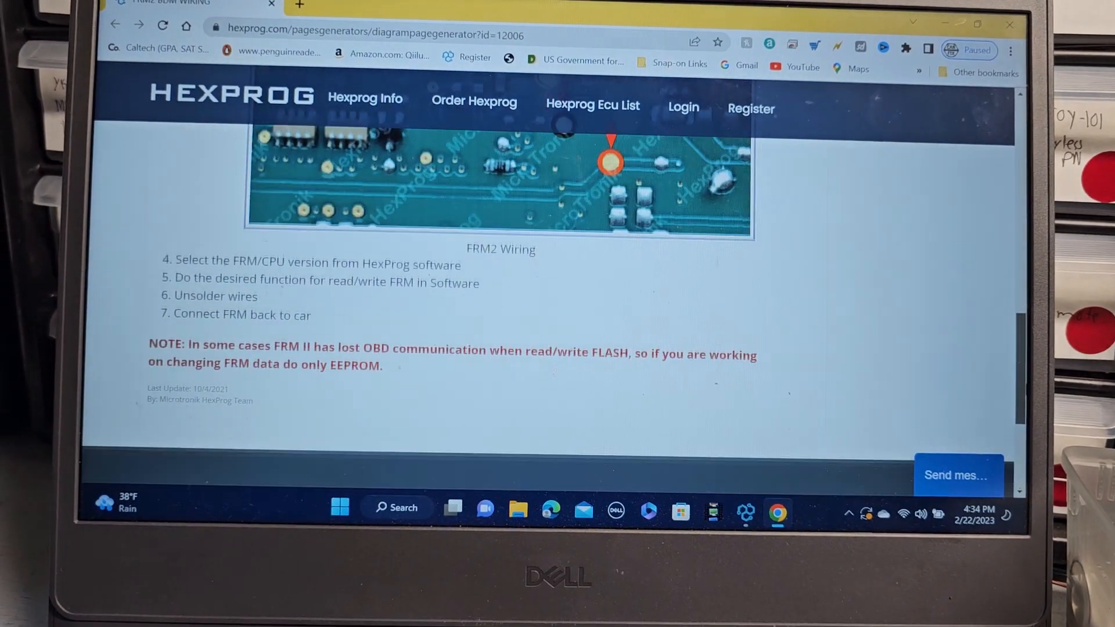